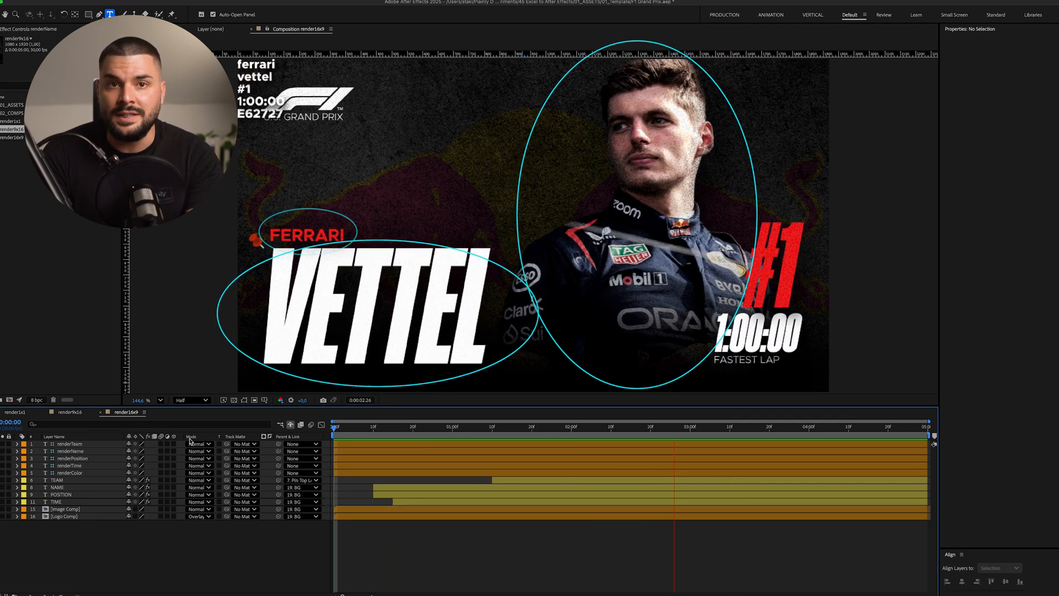
Inspect the renderName layer in render16x9, then scrub through the square render1x1 composition's animation
{"action": "left_click", "coordinate": [60, 450]}
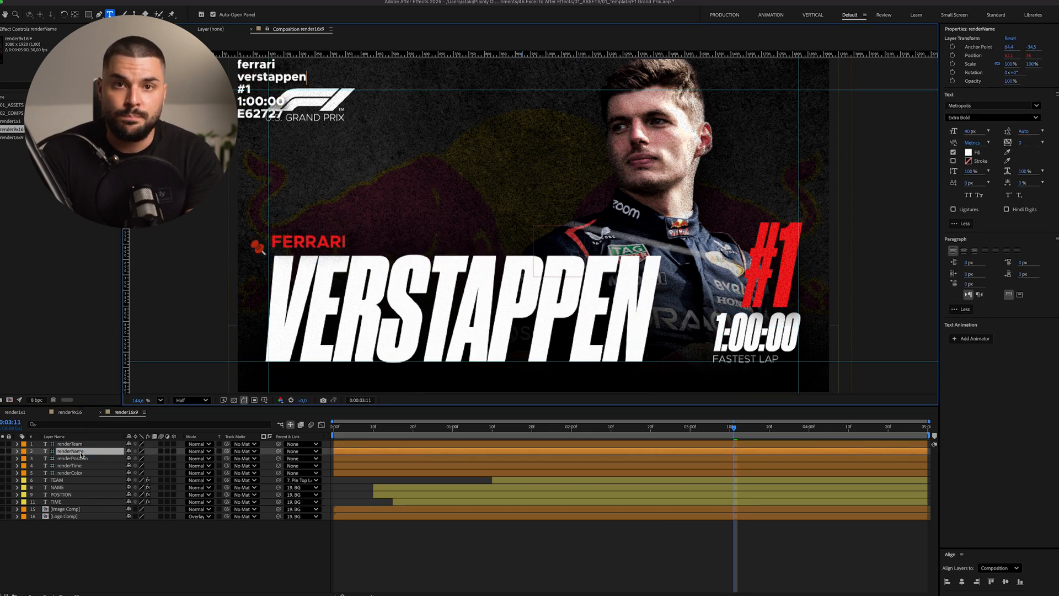
{"action": "left_click", "coordinate": [16, 413]}
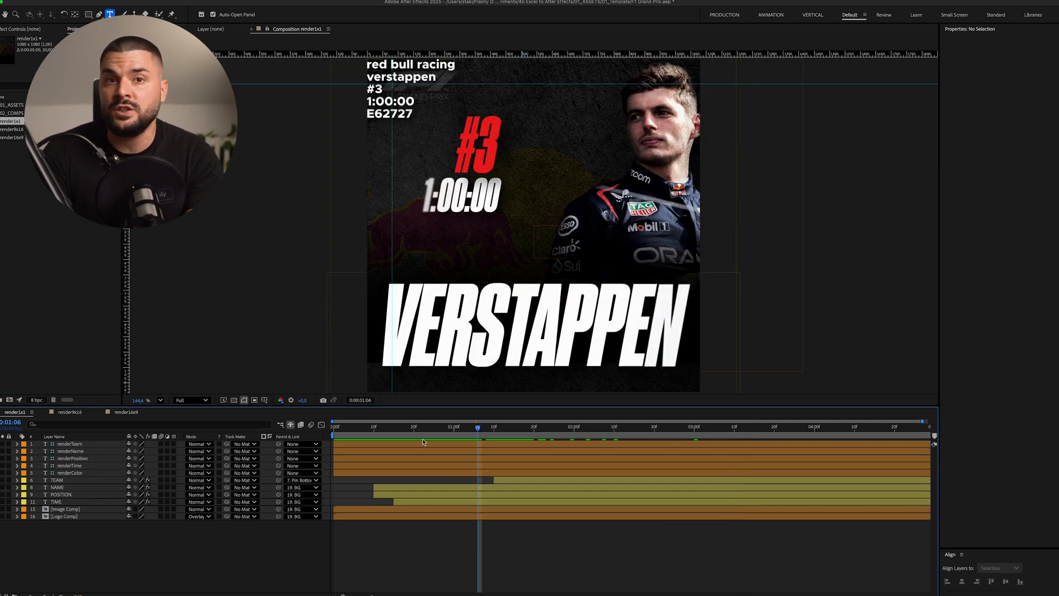
{"action": "left_click", "coordinate": [603, 427]}
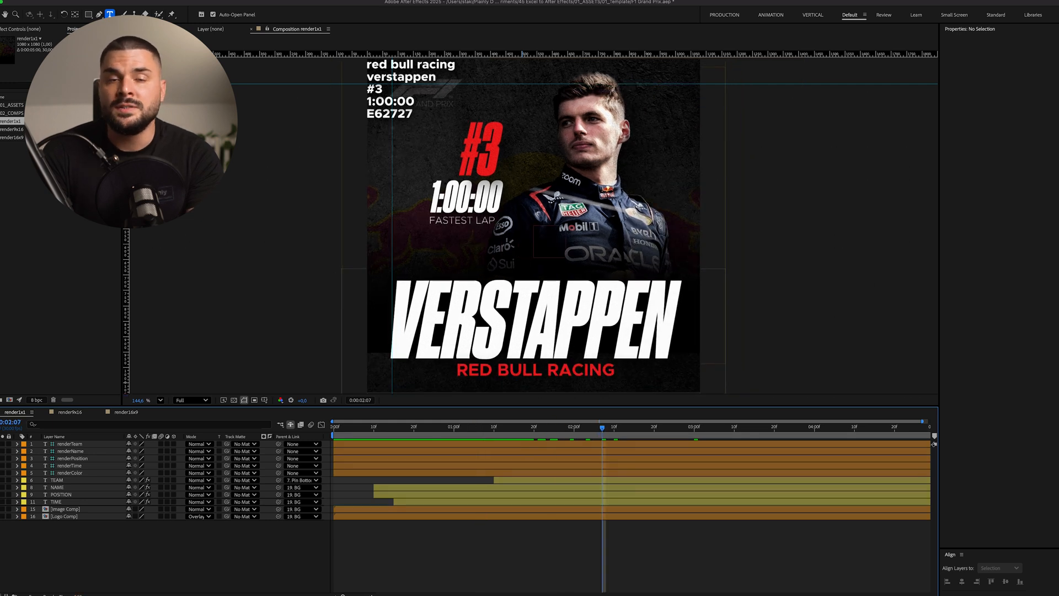
{"action": "left_click", "coordinate": [67, 412]}
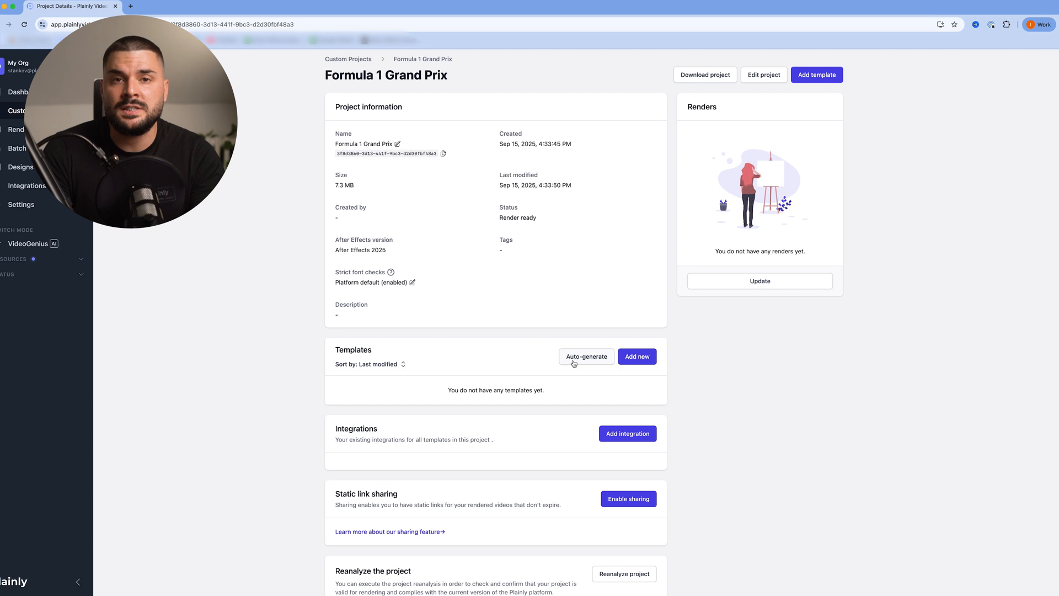
Generate templates from compositions with prefix 'render', yielding render1x1, render16x9 and render9x16
{"action": "left_click", "coordinate": [586, 356]}
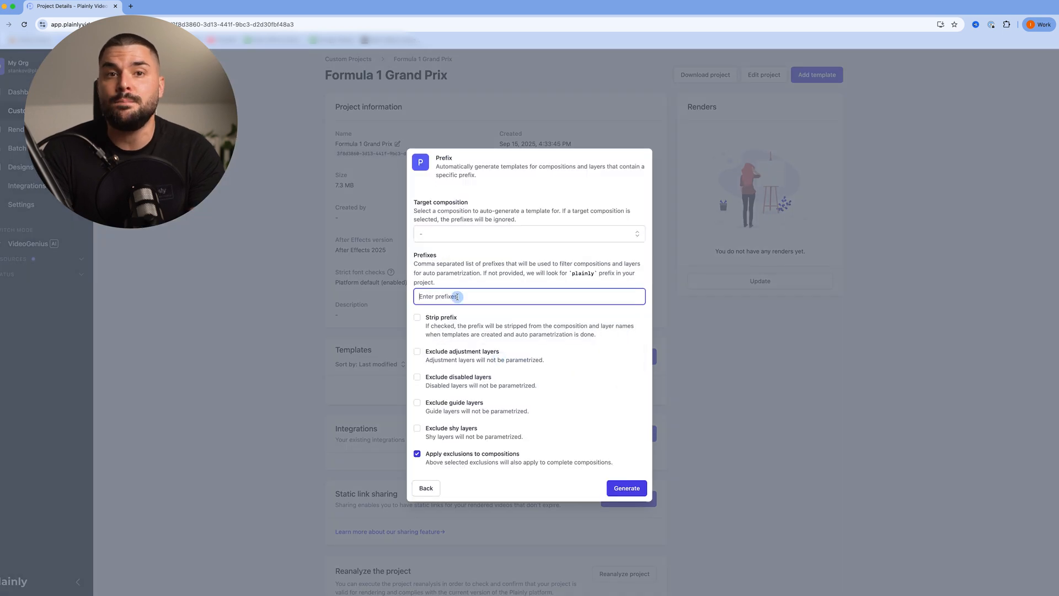
{"action": "type", "text": "render"}
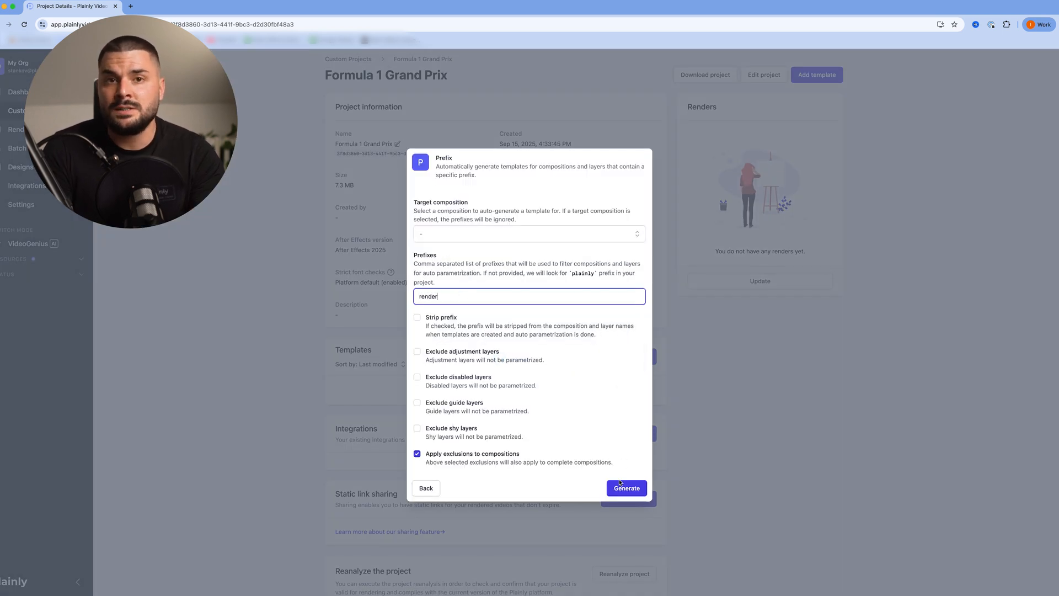
{"action": "left_click", "coordinate": [627, 487]}
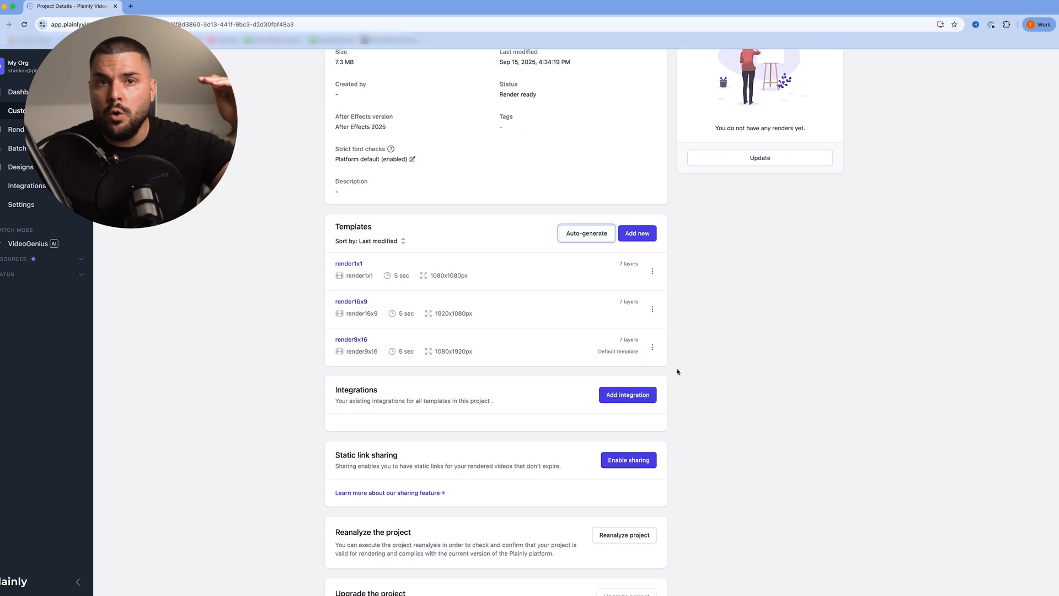
{"action": "scroll", "scroll_direction": "down", "scroll_amount": 3}
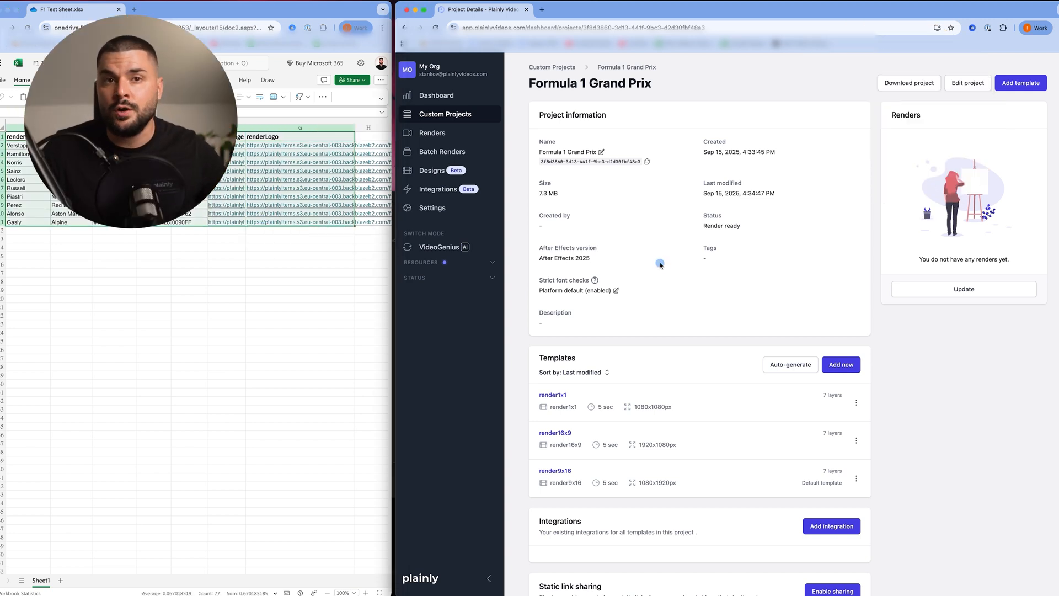
{"action": "mouse_move", "coordinate": [442, 190]}
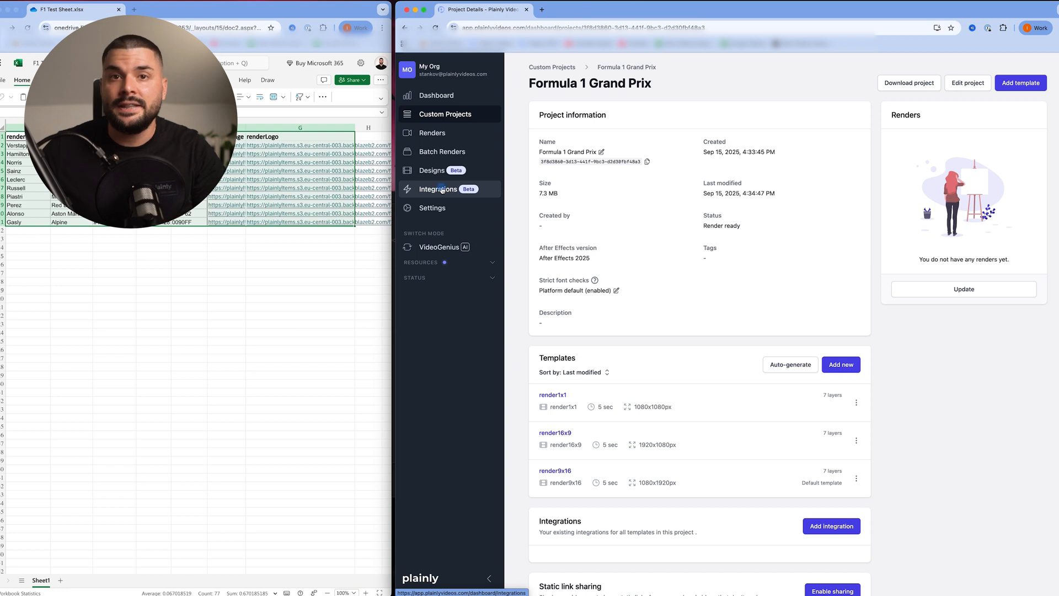
Show the Integrations catalogue filtered to the Formula 1 Grand Prix project
{"action": "left_click", "coordinate": [438, 190]}
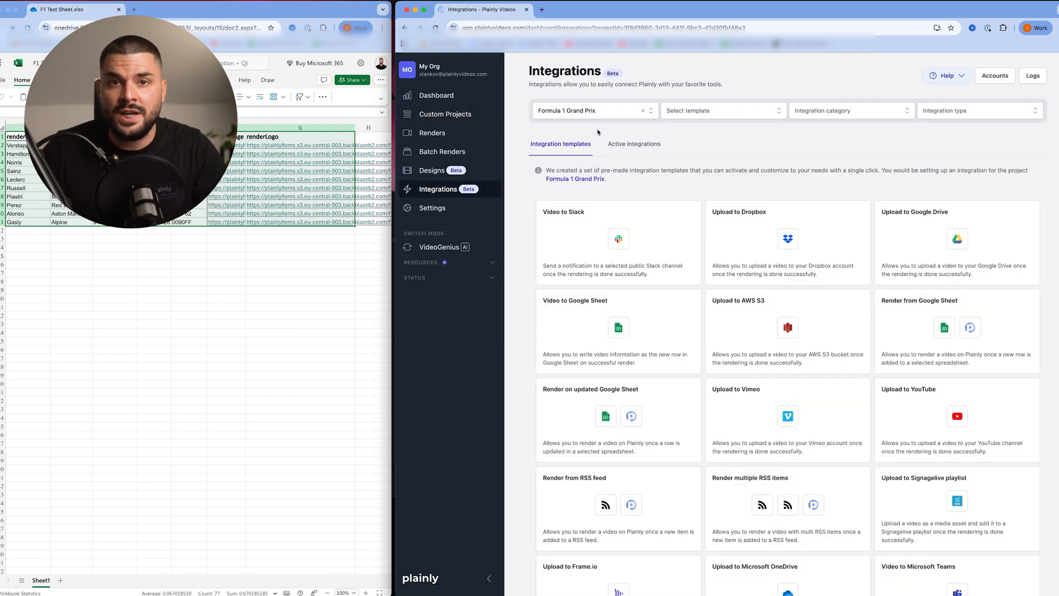
Review the Render from Microsoft Excel setup fields linked to F1 Test Sheet and Sheet1 for render9x16
{"action": "scroll", "scroll_direction": "down", "scroll_amount": 3}
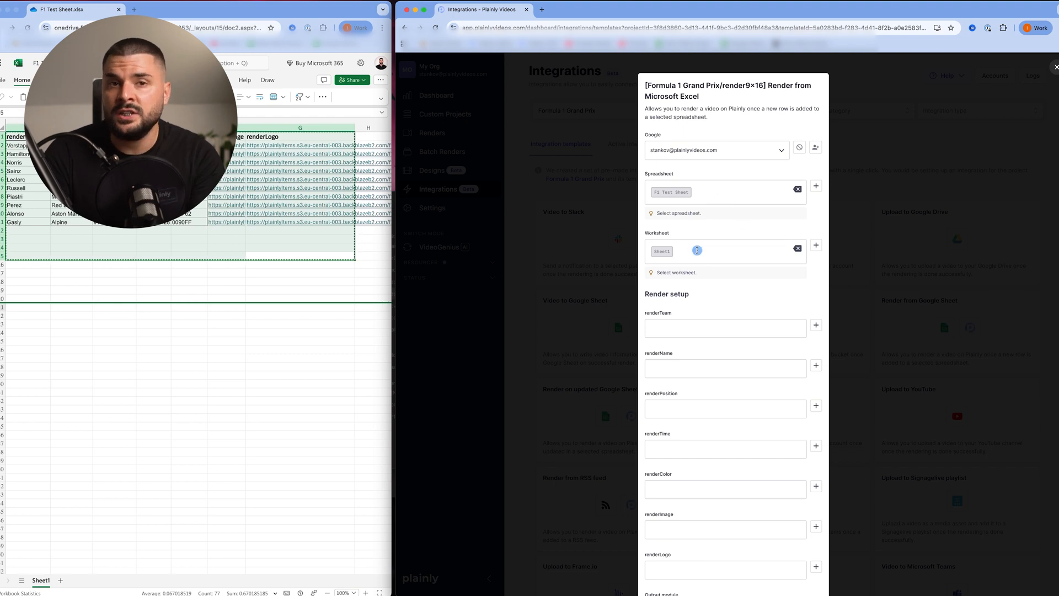
{"action": "scroll", "scroll_direction": "down", "scroll_amount": 3}
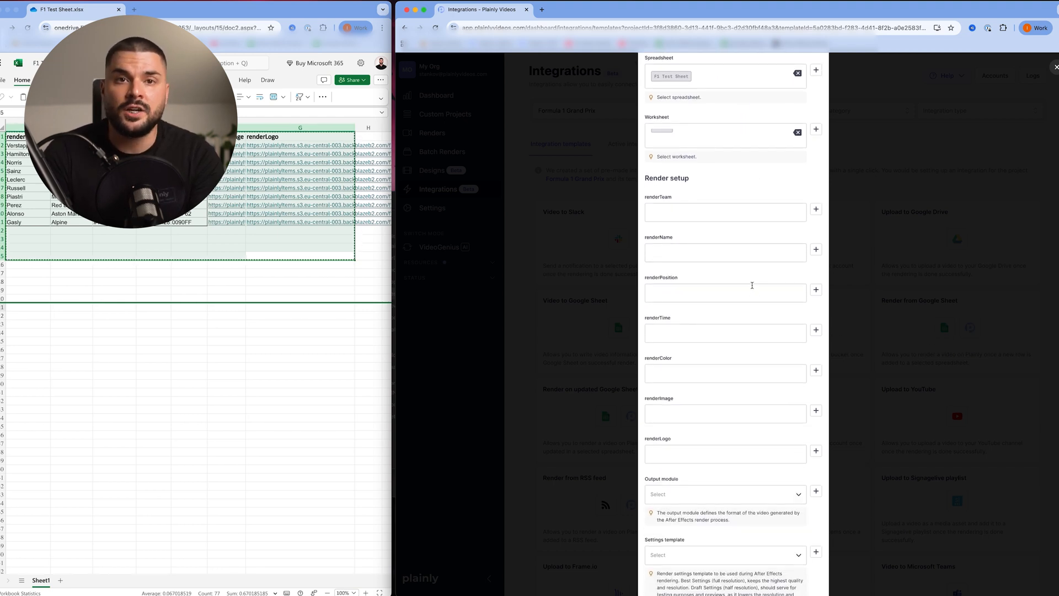
{"action": "scroll", "scroll_direction": "down", "scroll_amount": 3}
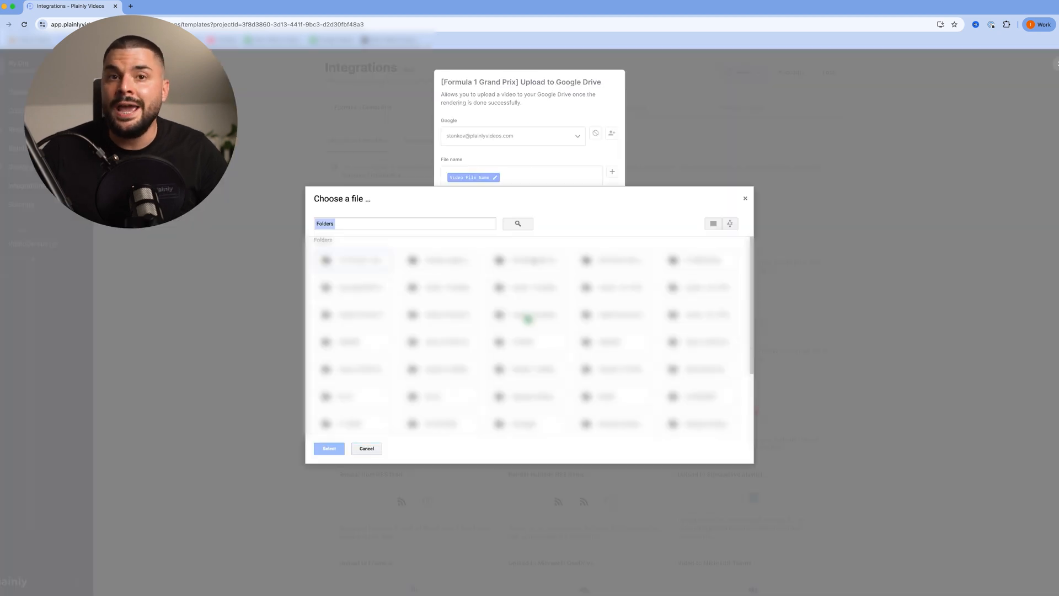
Choose the destination Google Drive folder for the project's finished videos
{"action": "left_click", "coordinate": [329, 448]}
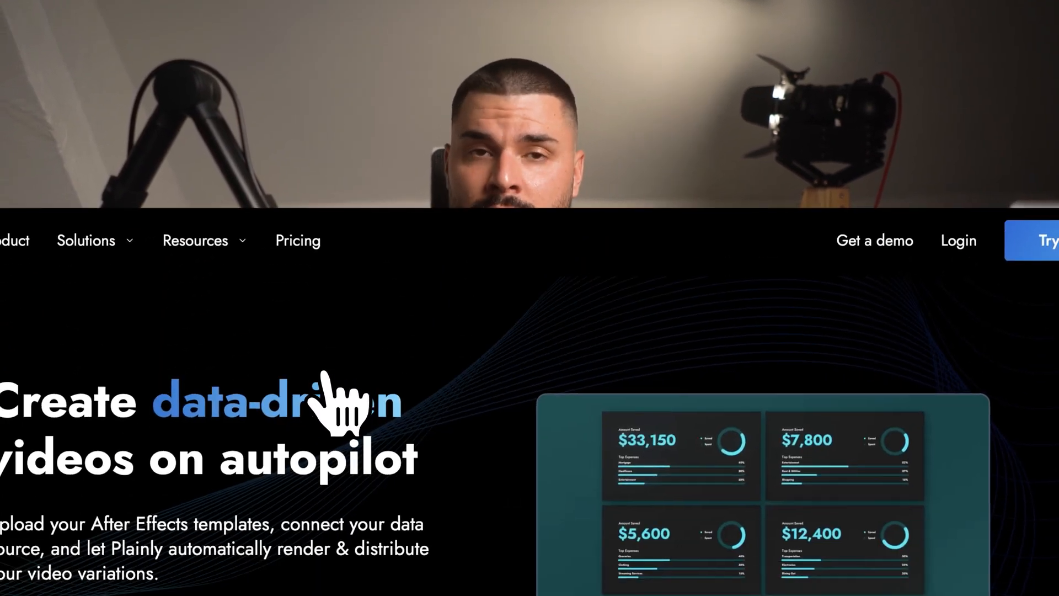
Reveal the Try 14 days free offer and client logos on the Plainly homepage
{"action": "scroll", "scroll_direction": "down", "scroll_amount": 3}
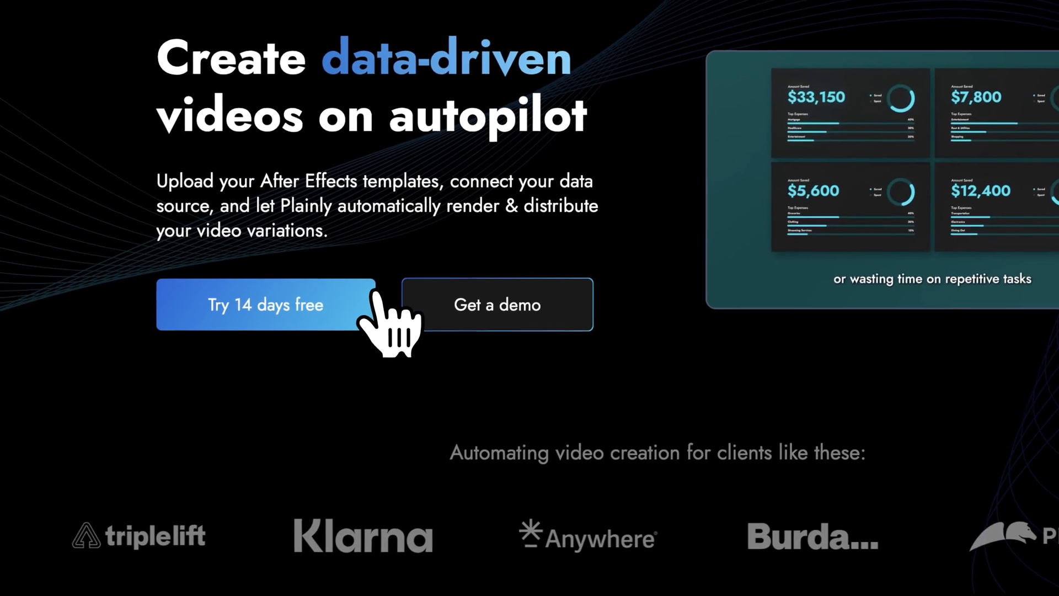
{"action": "scroll", "scroll_direction": "down", "scroll_amount": 3}
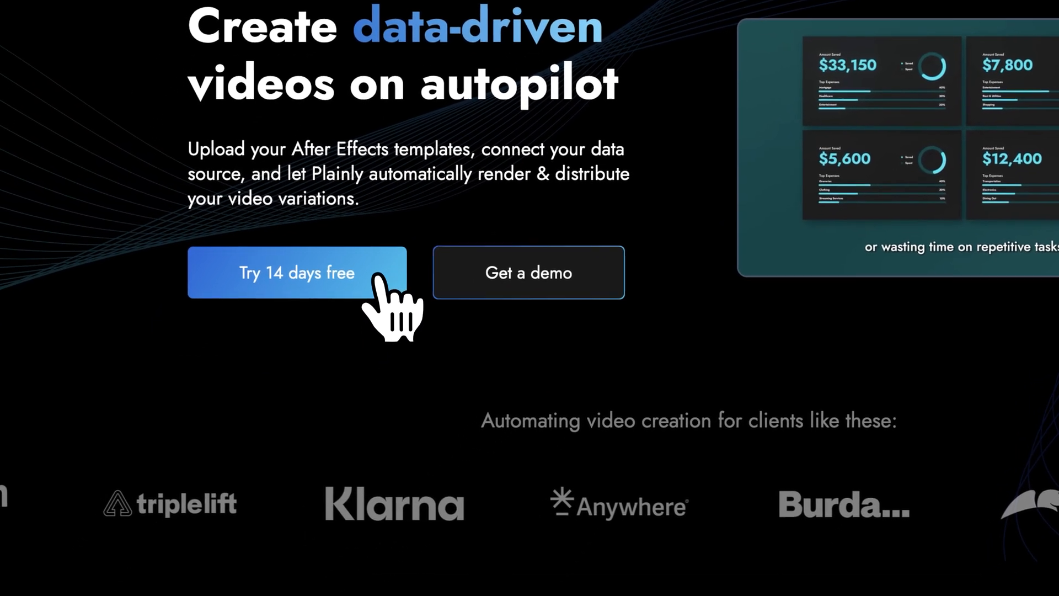